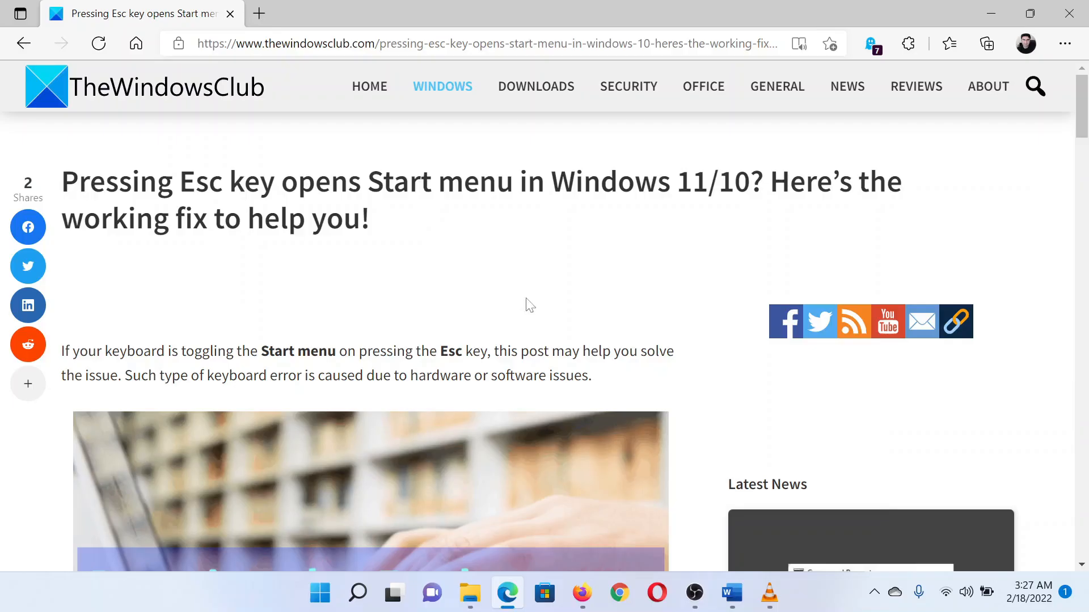
mouse_move(524, 292)
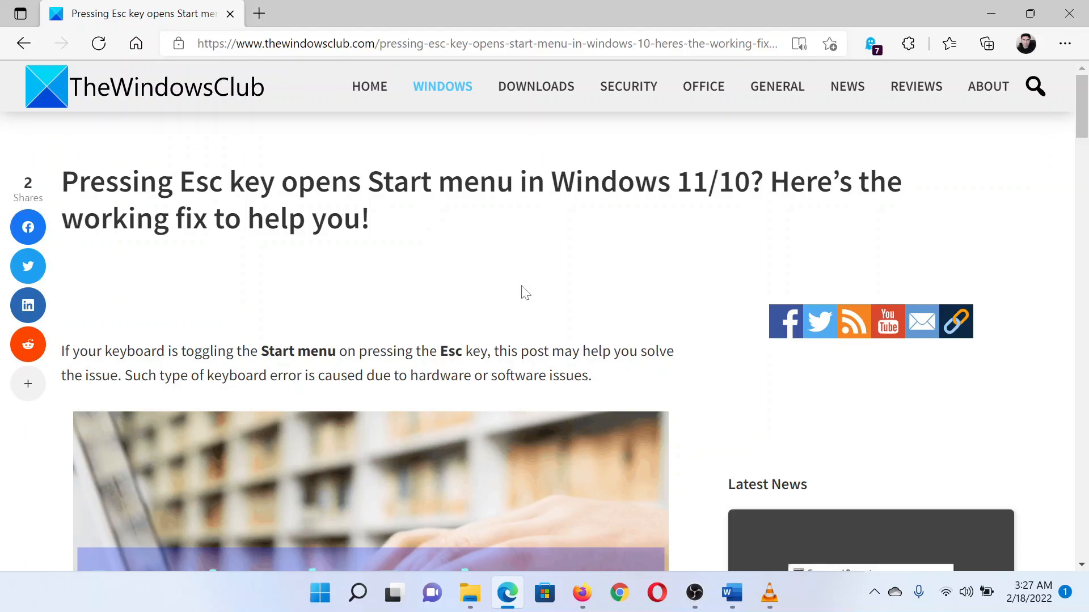
Scroll the Edge article to the five-method fix list and clear the heading selection.
scroll(down, 3)
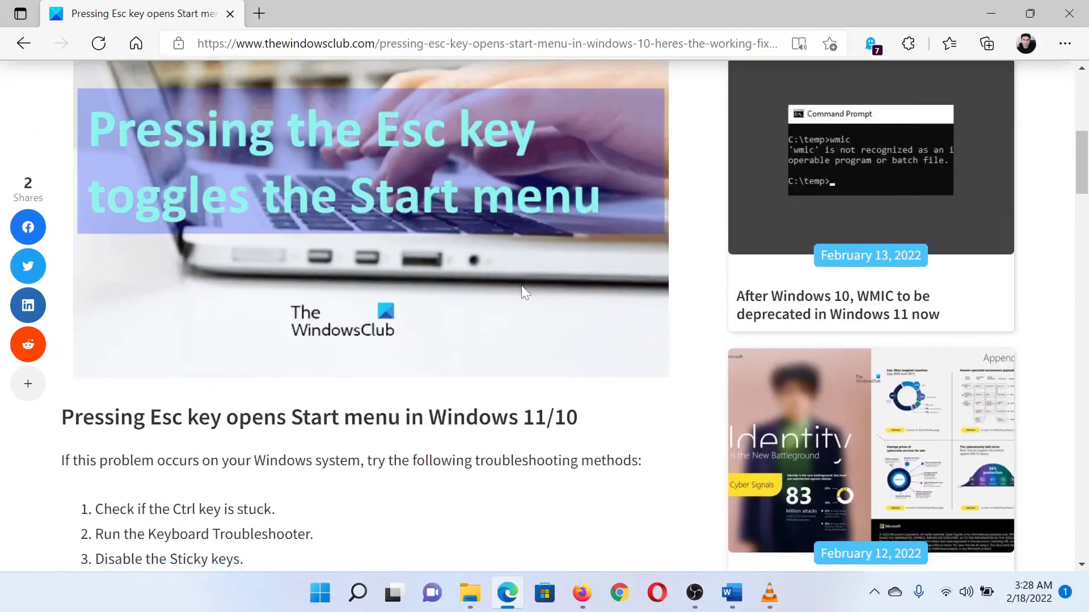
scroll(down, 3)
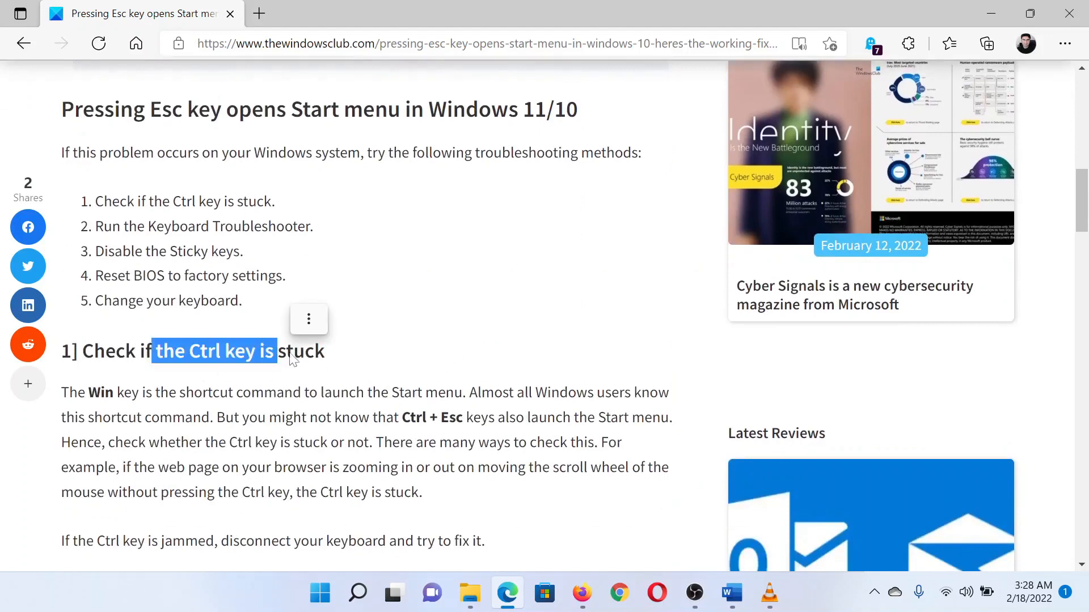
click(365, 309)
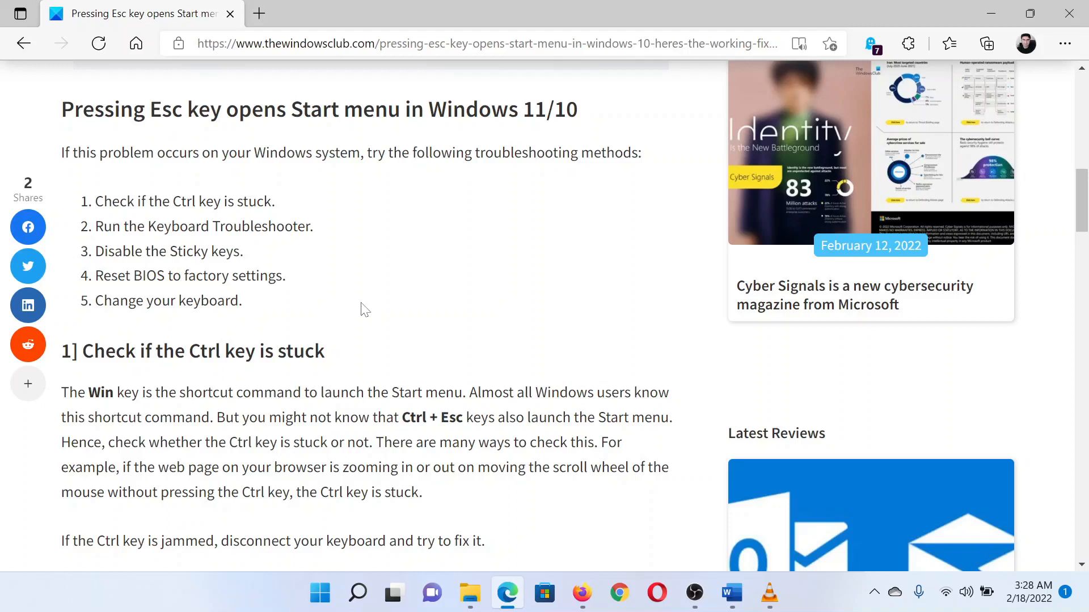
mouse_move(338, 577)
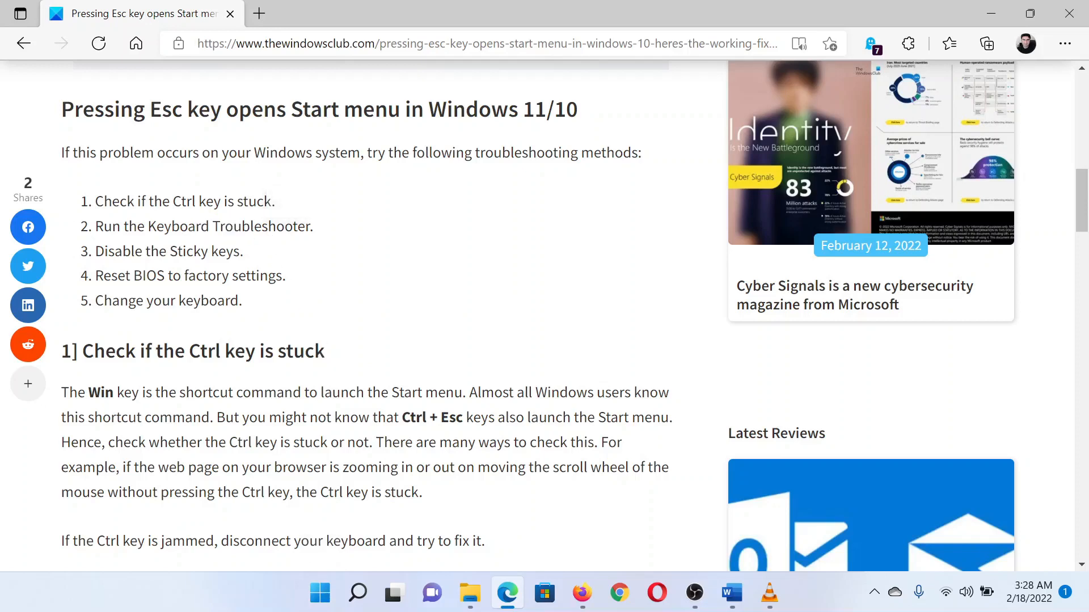
Launch Windows Settings from the Start button's right-click menu.
right_click(319, 593)
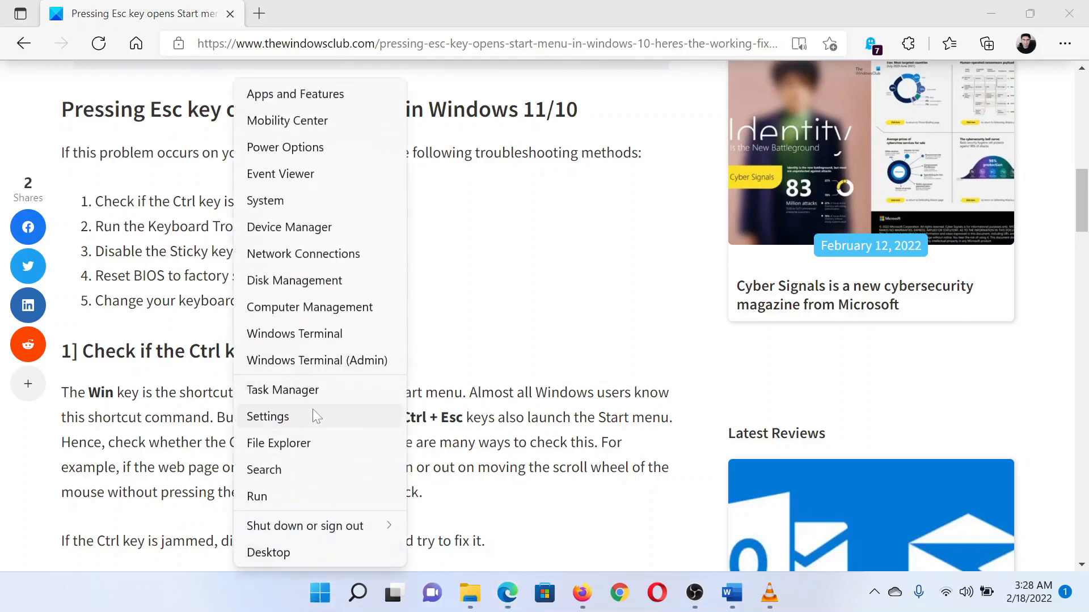
click(267, 416)
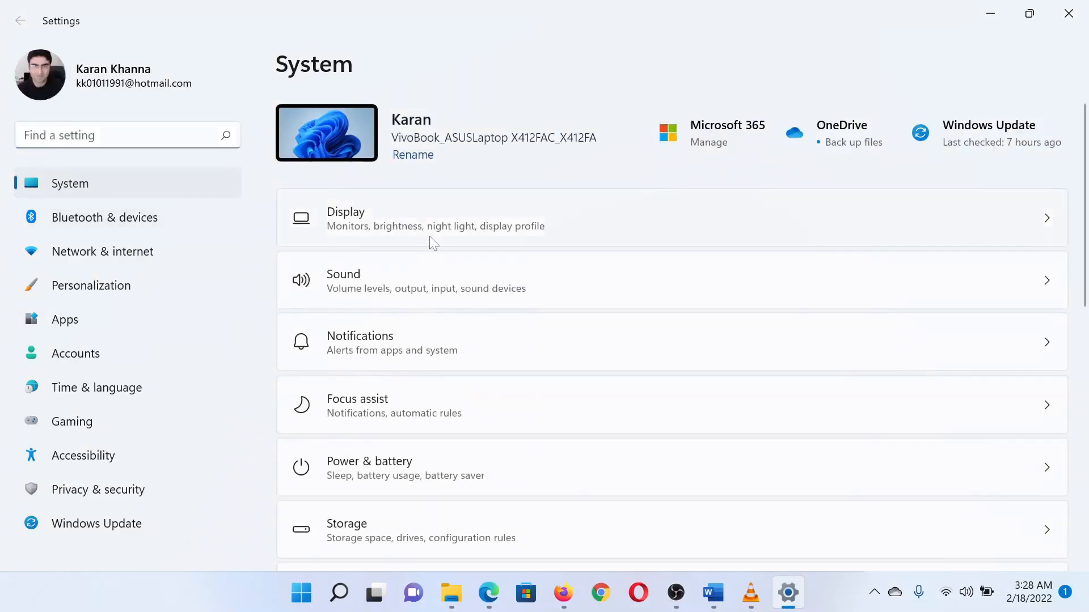
Go to System > Troubleshoot > Other troubleshooters and scroll to the Keyboard entry.
scroll(down, 3)
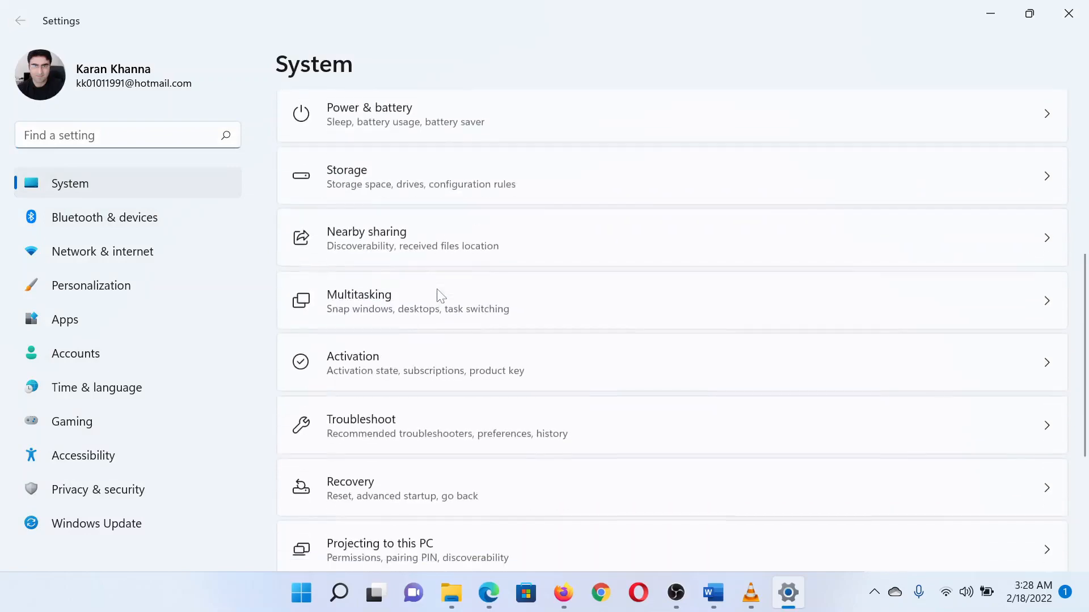
scroll(down, 3)
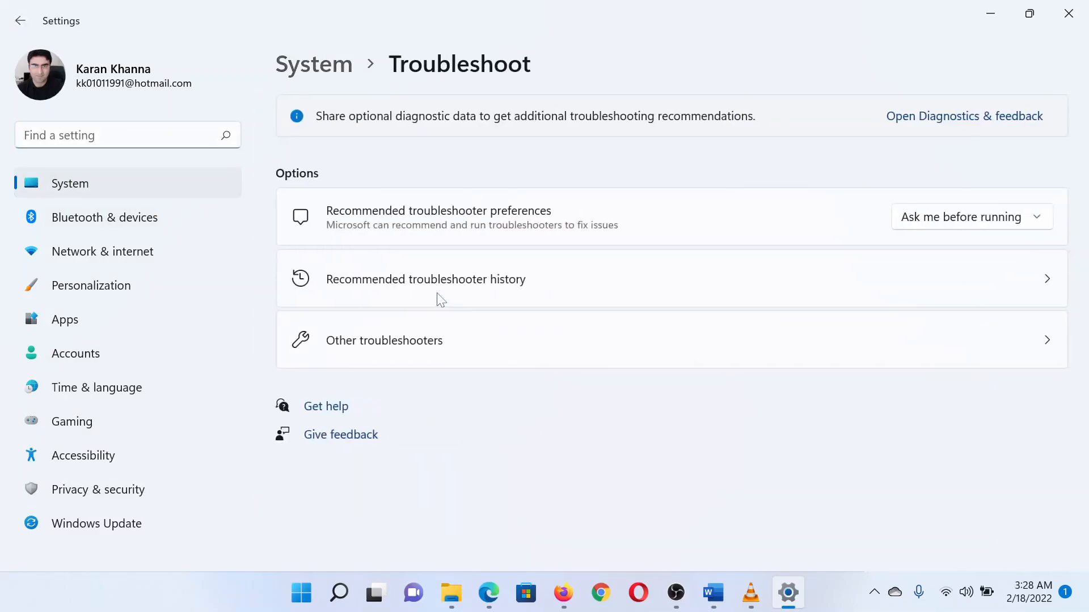
mouse_move(441, 355)
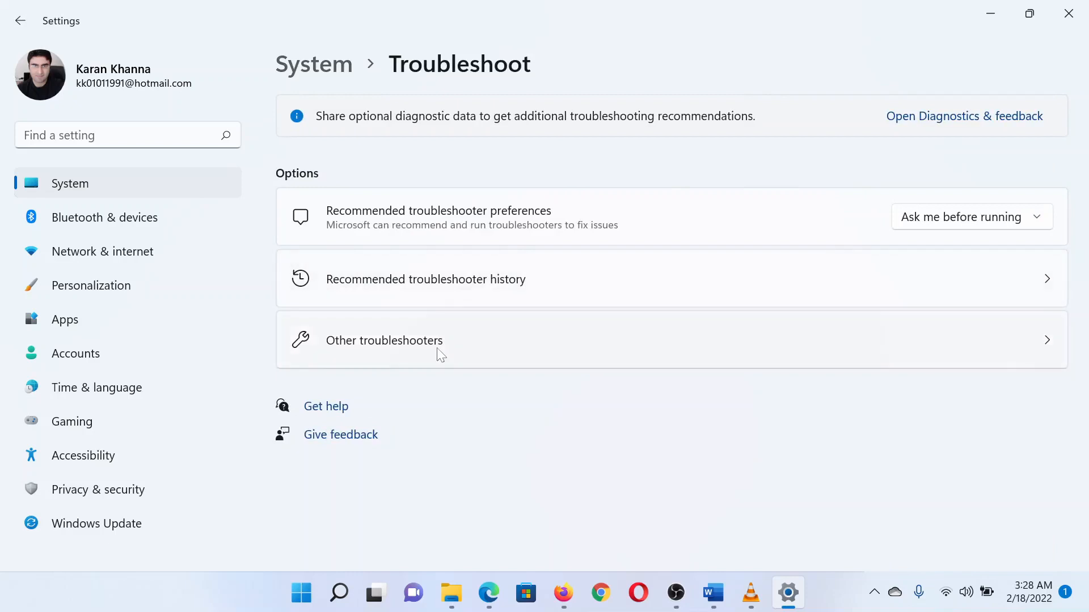
click(383, 340)
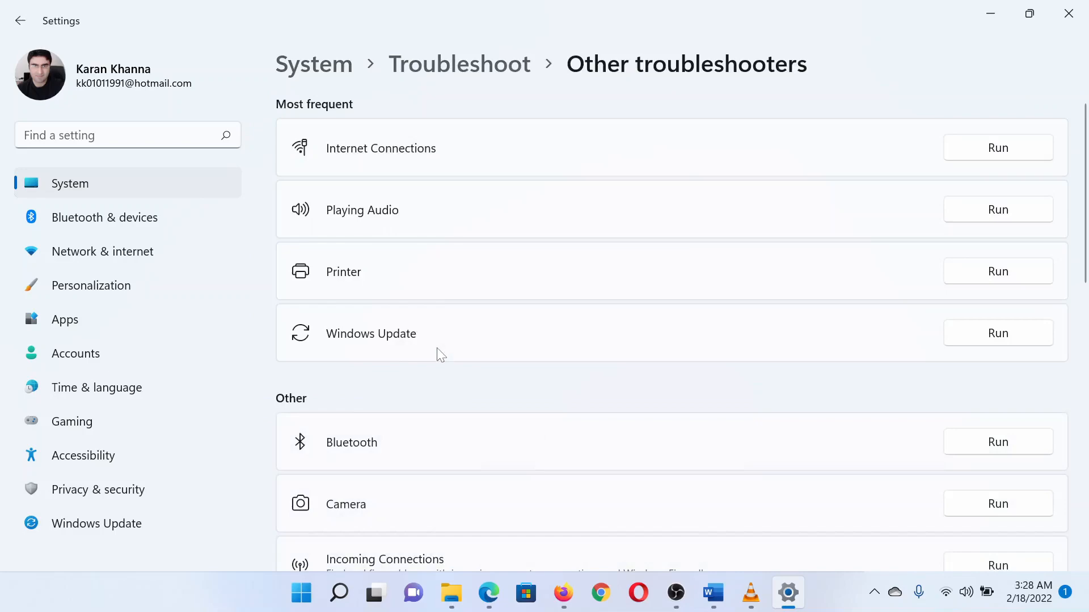
scroll(down, 3)
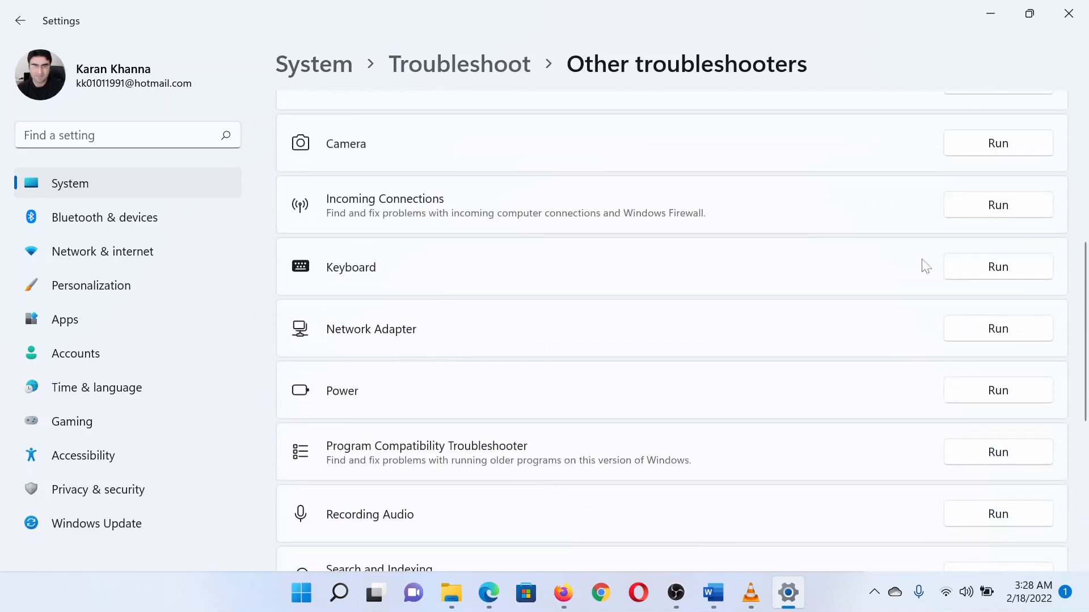
mouse_move(977, 30)
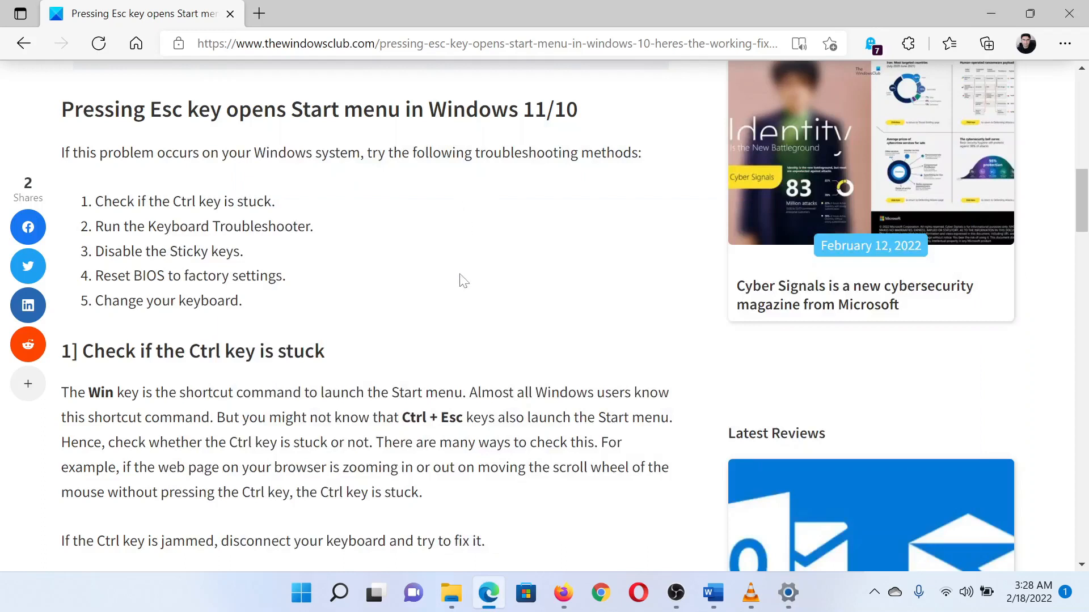
mouse_move(309, 291)
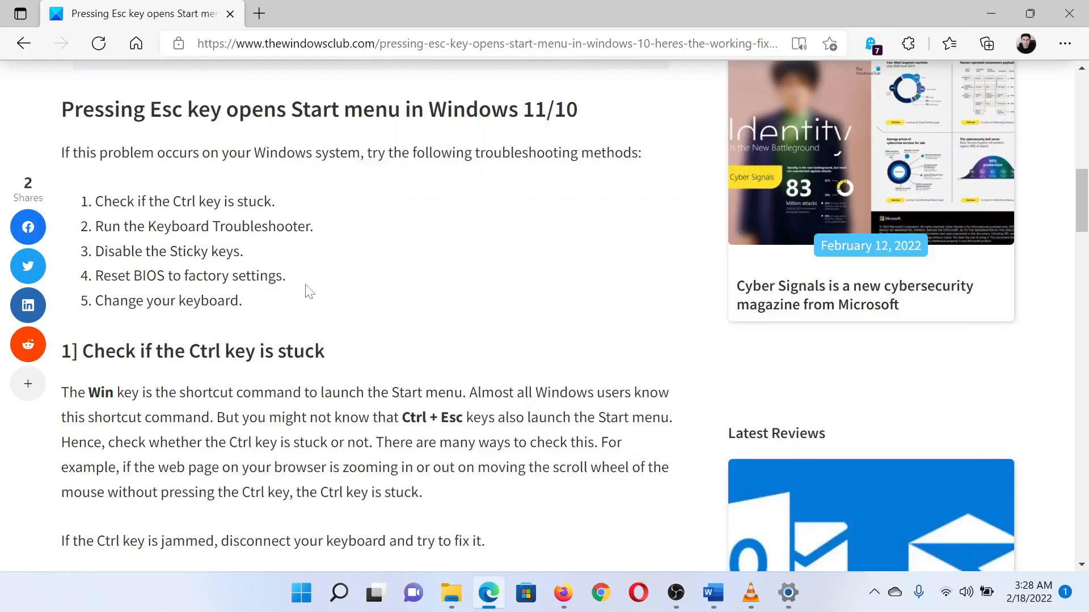
Select words in the last method, then scroll the Esc key article up to its title.
double_click(160, 251)
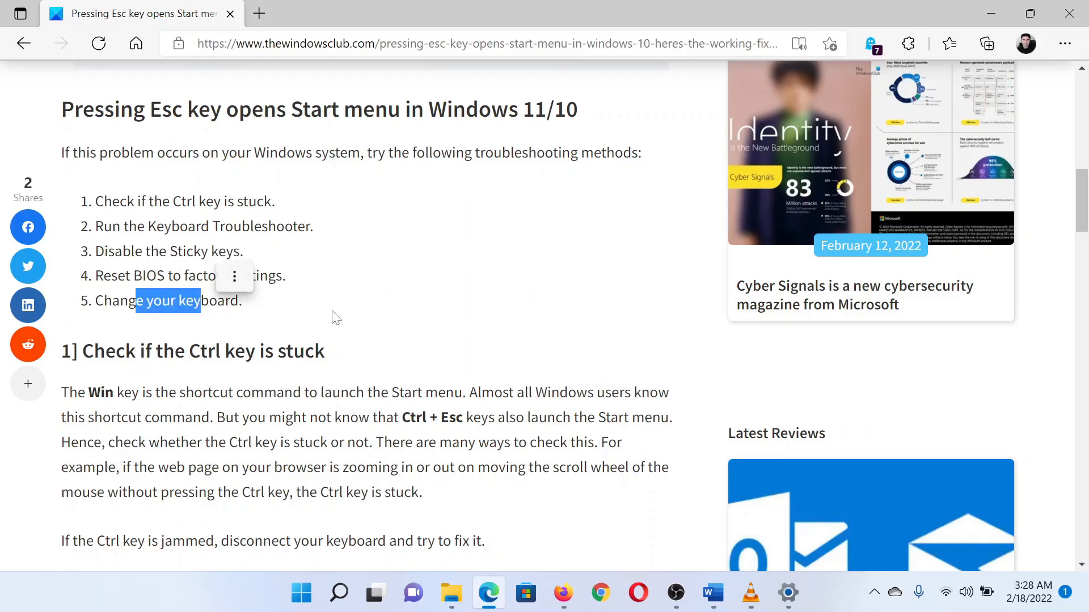
scroll(up, 3)
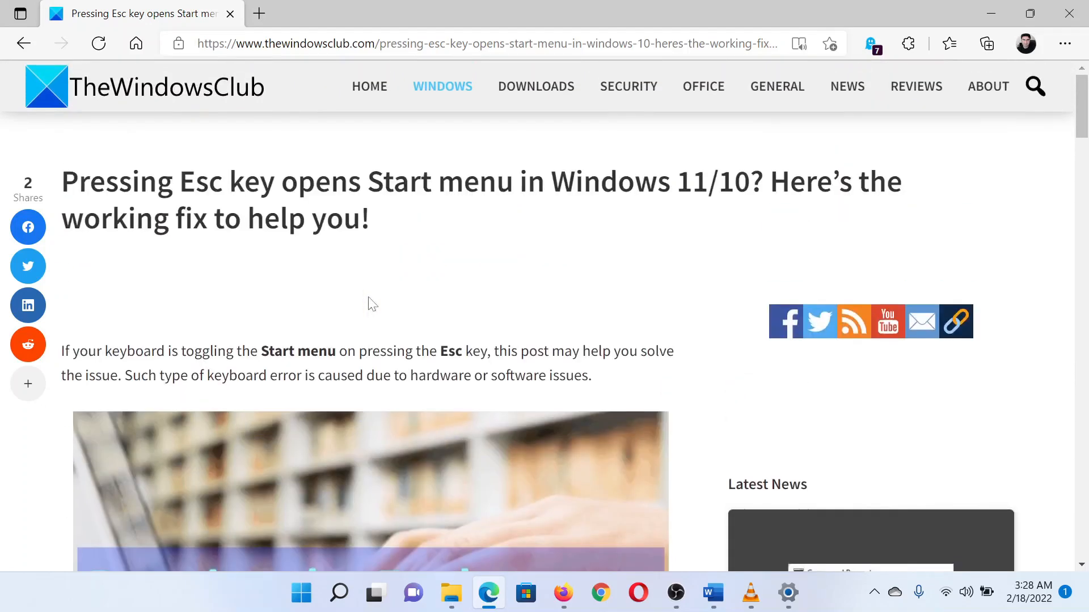
scroll(down, 3)
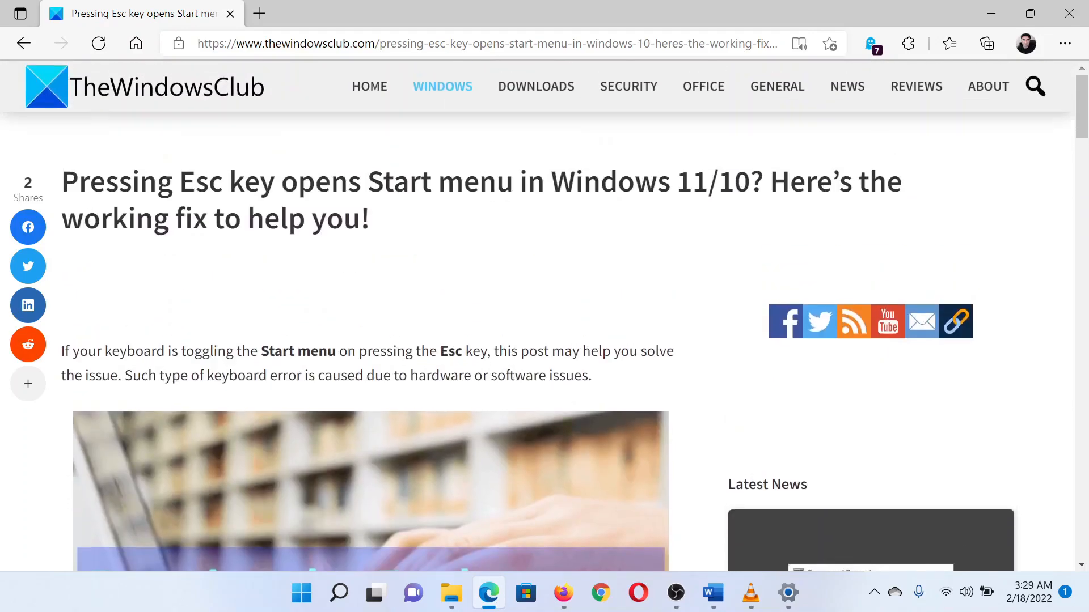
mouse_move(334, 310)
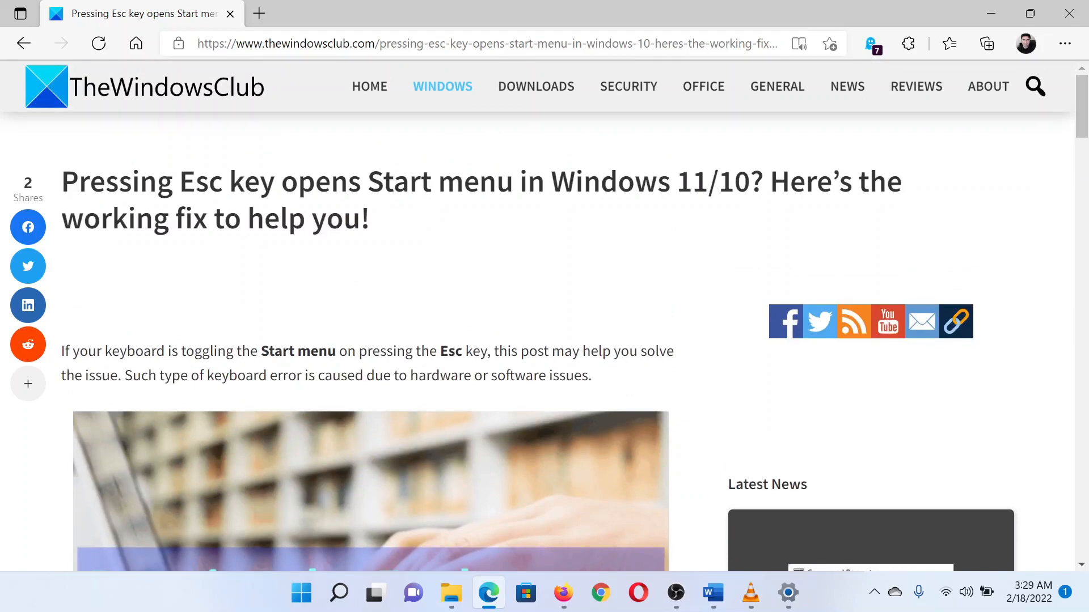
mouse_move(593, 367)
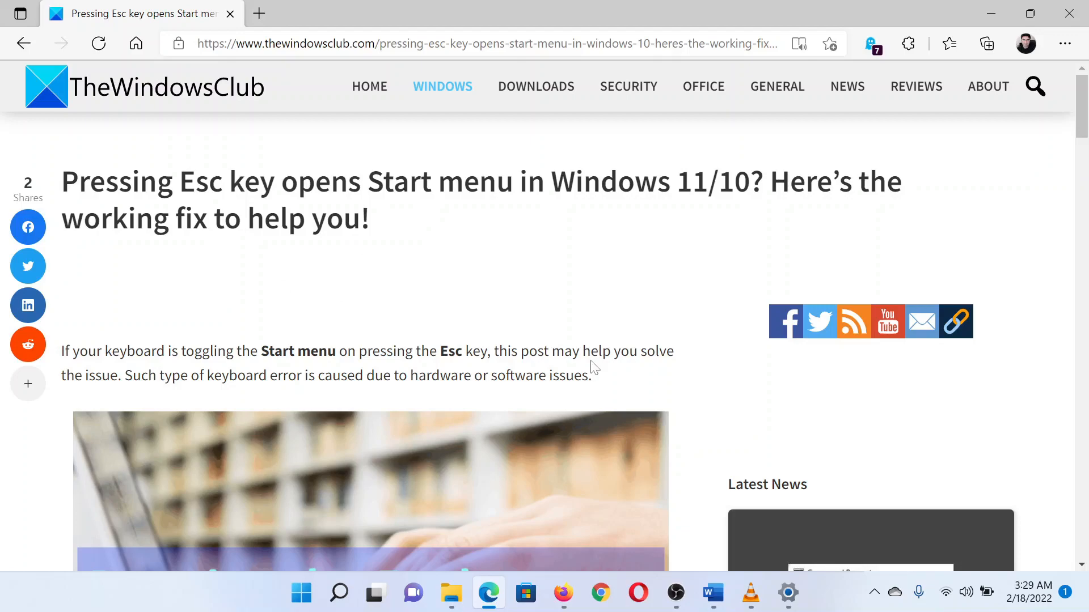
mouse_move(667, 556)
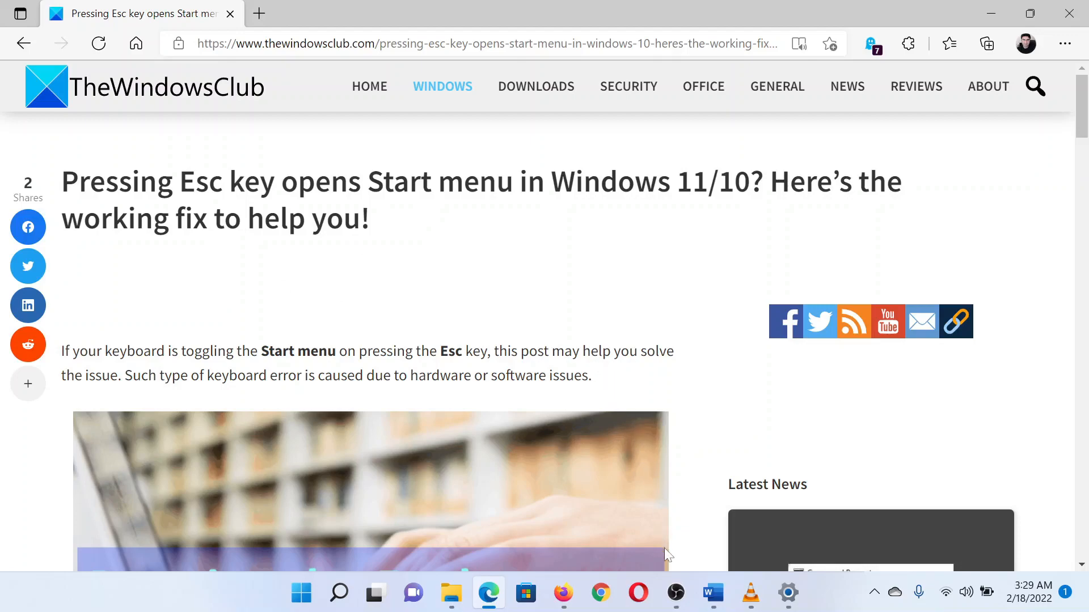